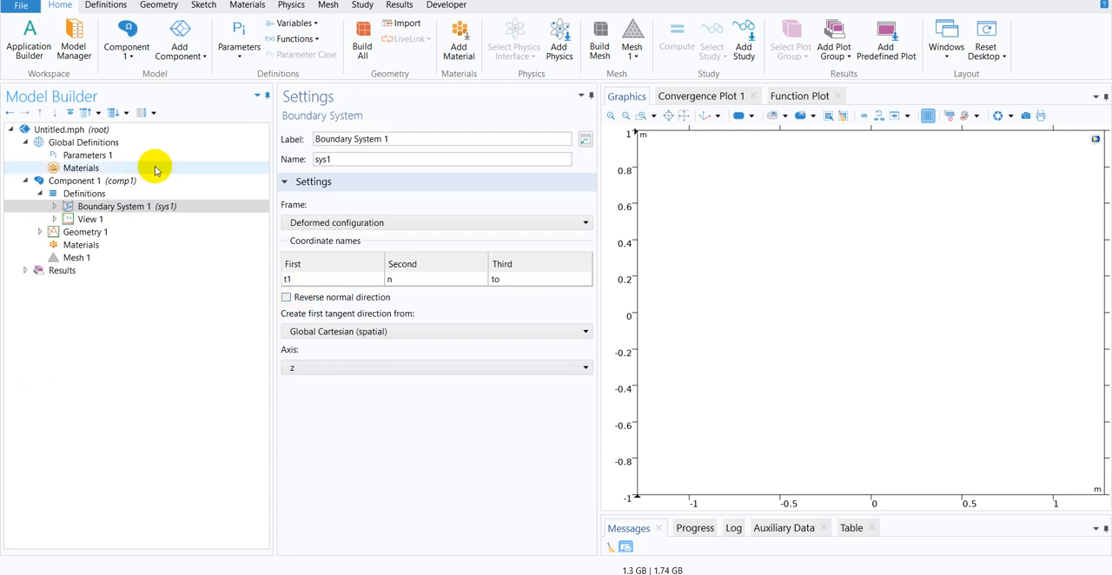
# Open the add-definitions menu on Component 1's Definitions node to browse function types
pyautogui.click(85, 193)
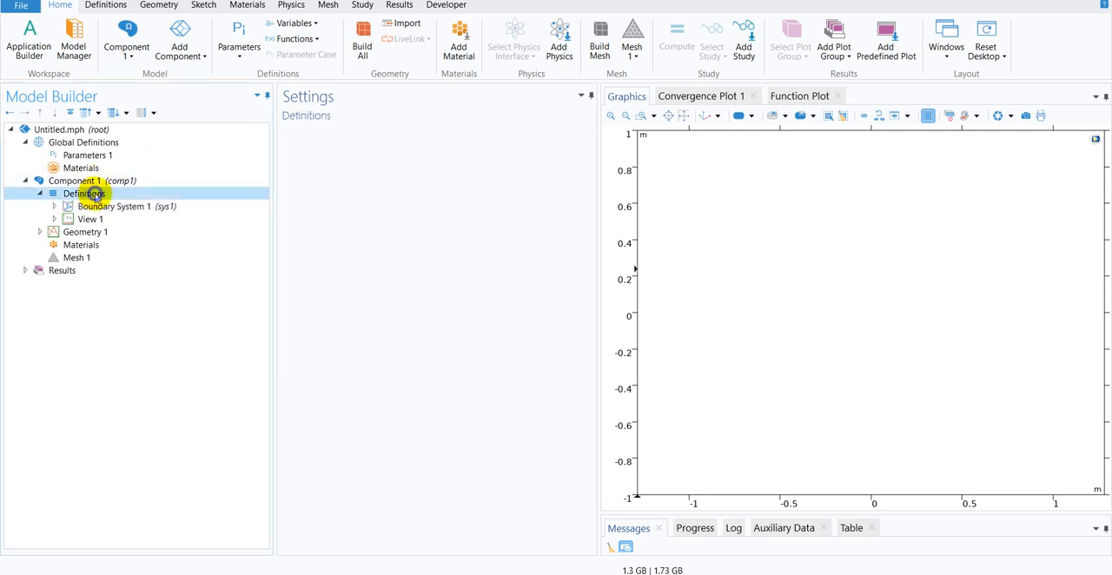
pyautogui.rightClick(84, 193)
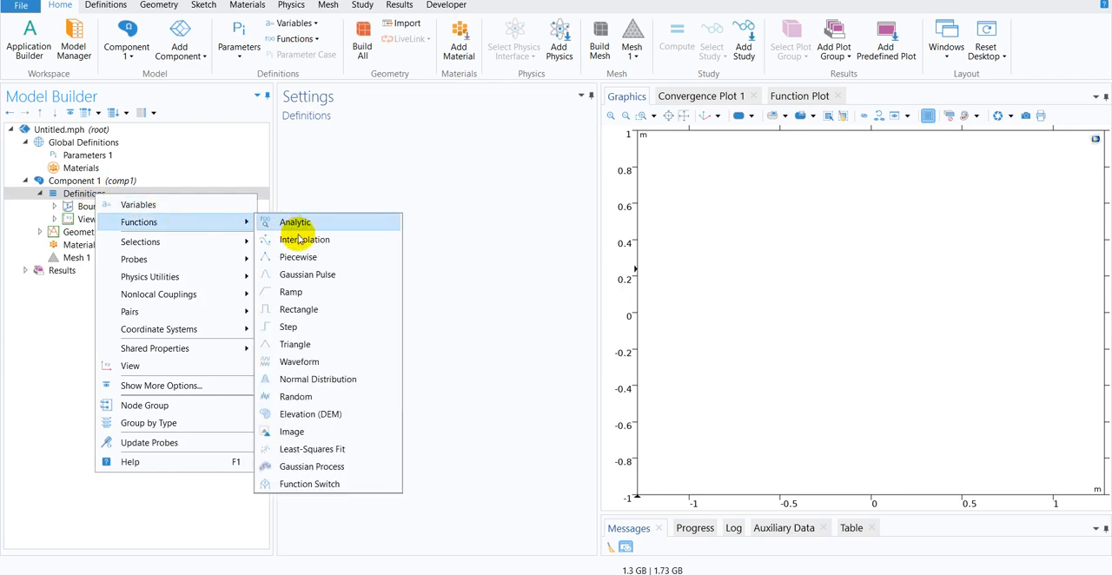
pyautogui.moveTo(304, 239)
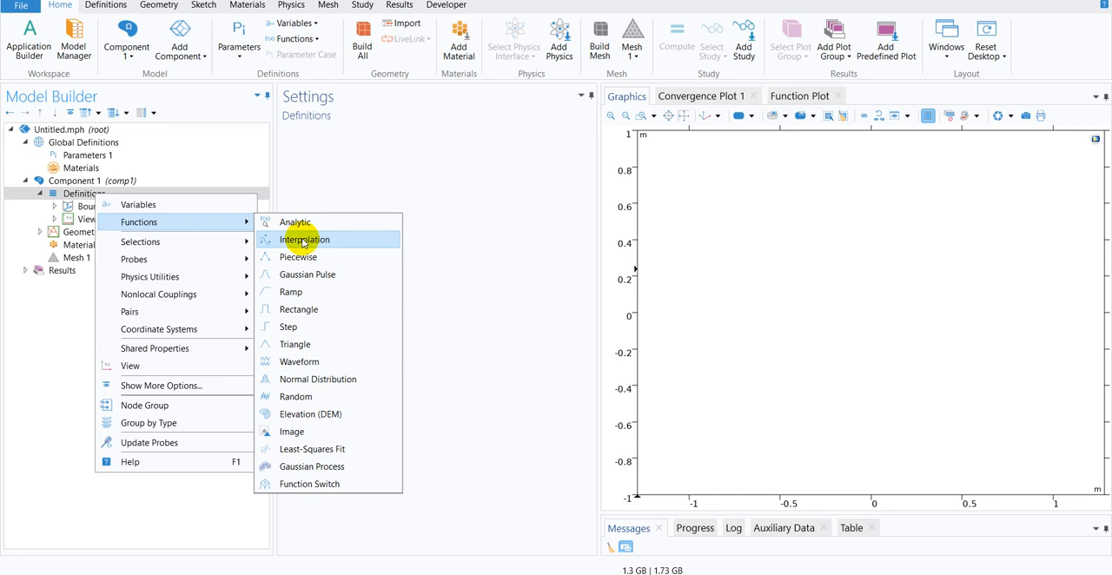
# Add Interpolation 1 with its data source set to File, and start browsing for the data file
pyautogui.click(304, 240)
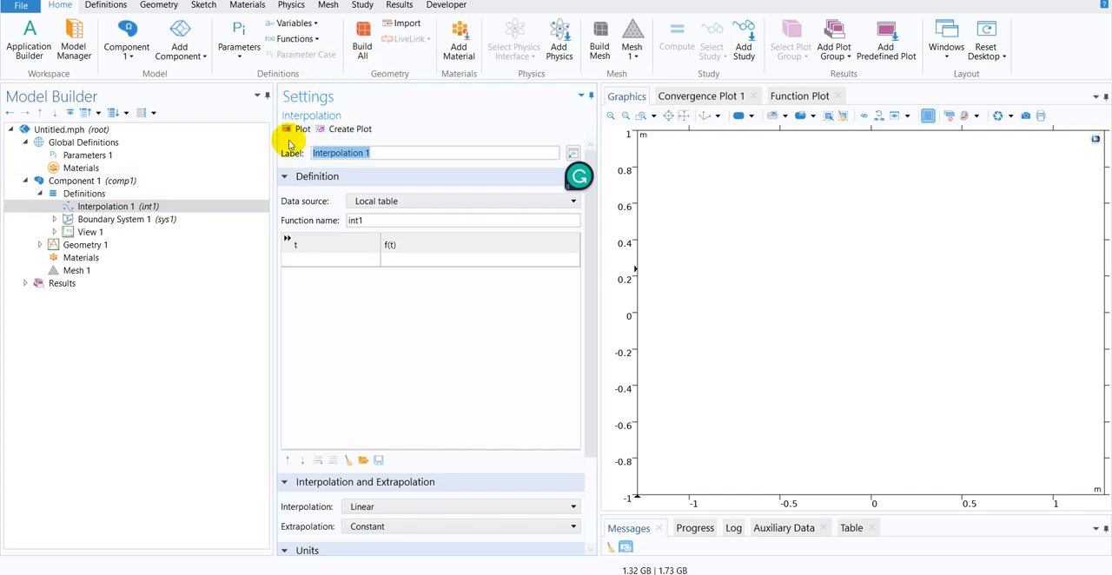
pyautogui.moveTo(302, 206)
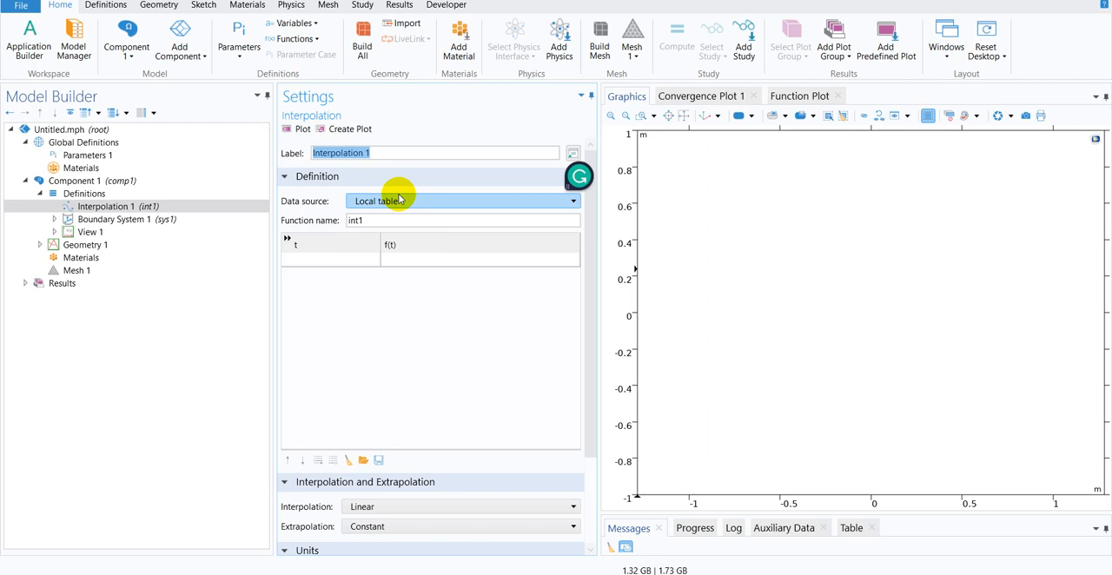
pyautogui.click(462, 200)
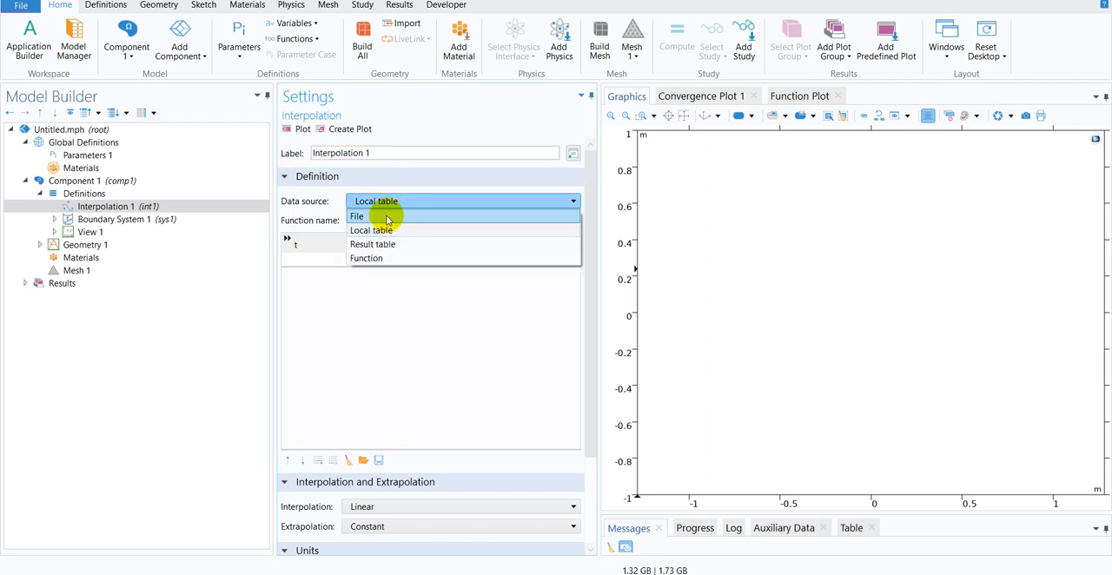
pyautogui.click(356, 216)
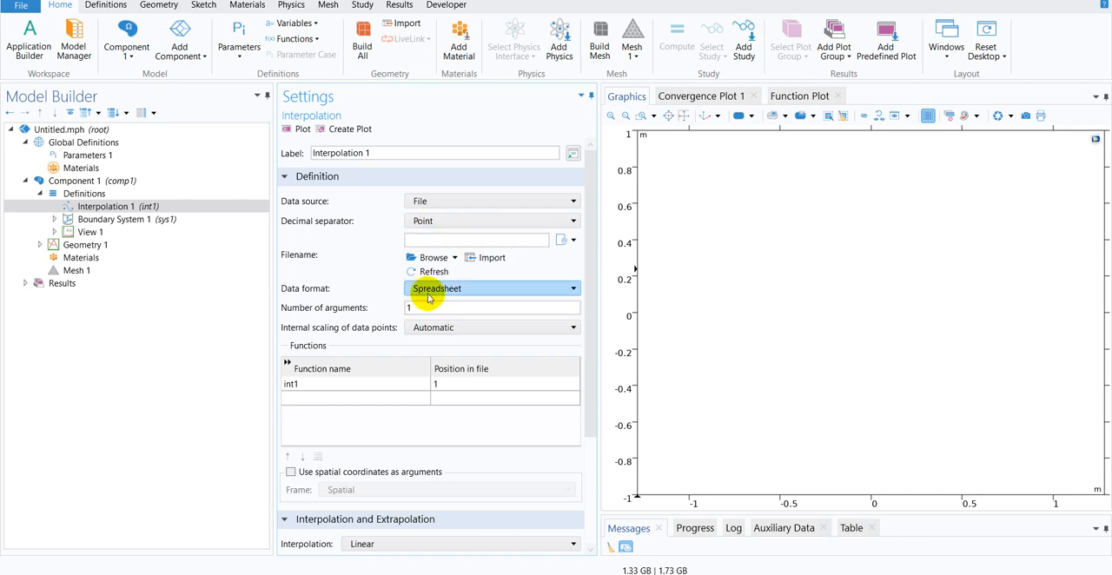
pyautogui.click(432, 257)
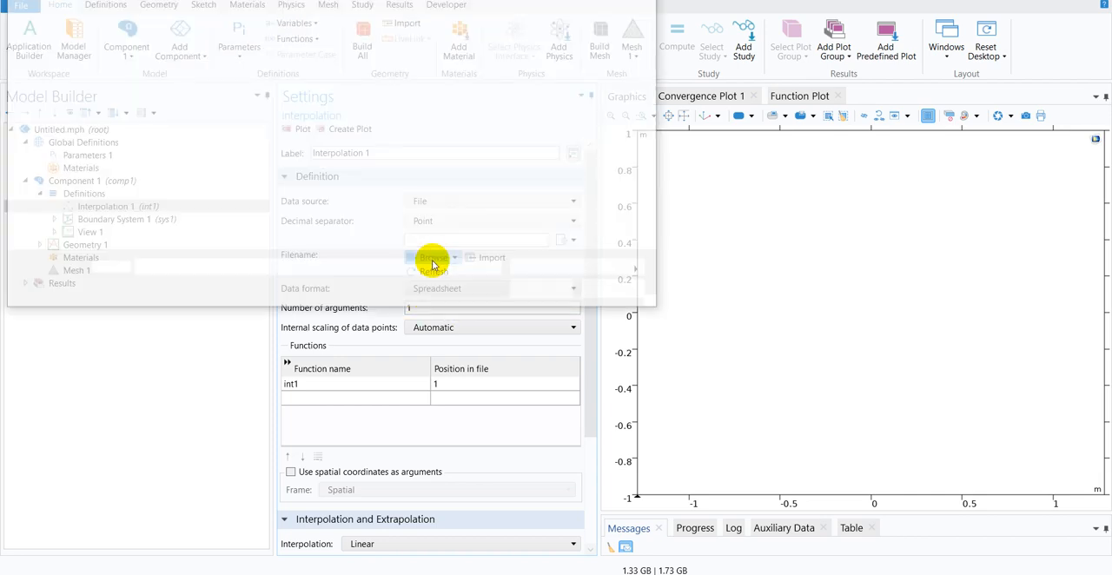
# Load the real-part .txt file from the Complex Pressure folder and plot int1
pyautogui.click(430, 257)
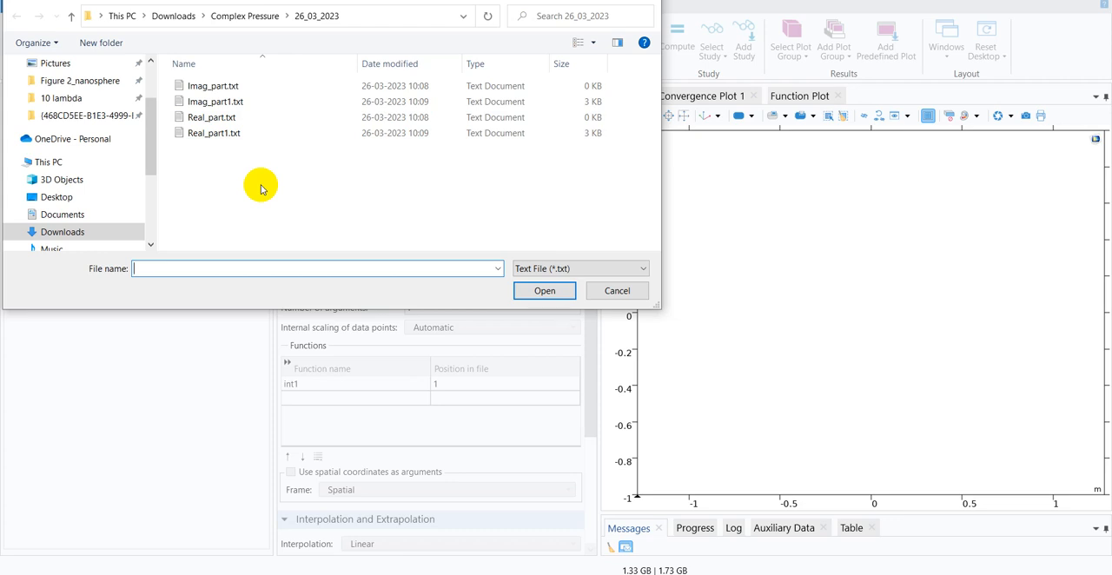
pyautogui.click(214, 132)
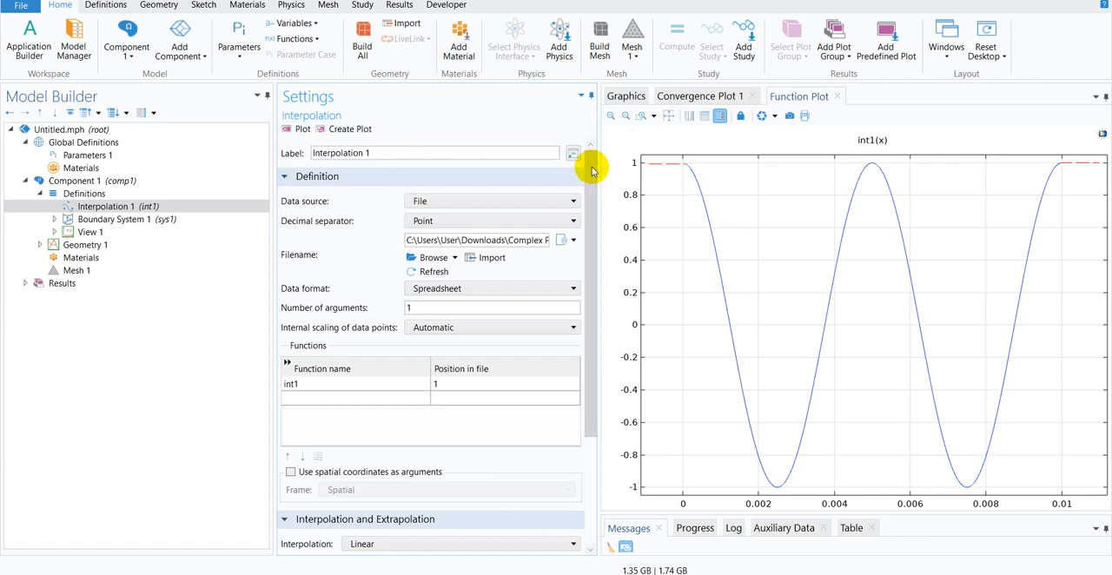
# Set int1's function unit to N and its Column 1 argument to cm, then replot
pyautogui.scroll(-3)
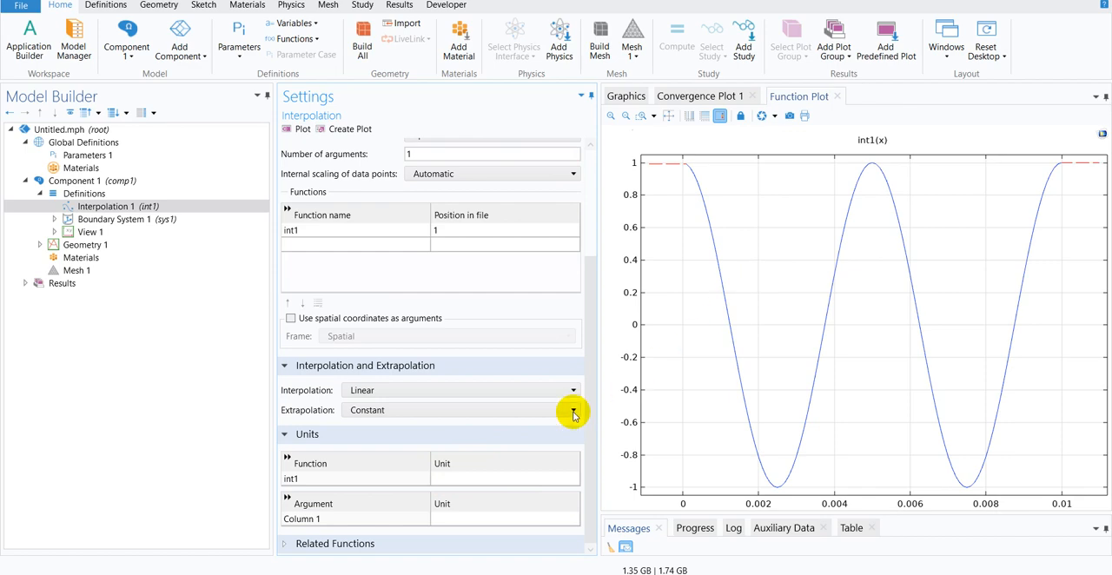
pyautogui.click(460, 479)
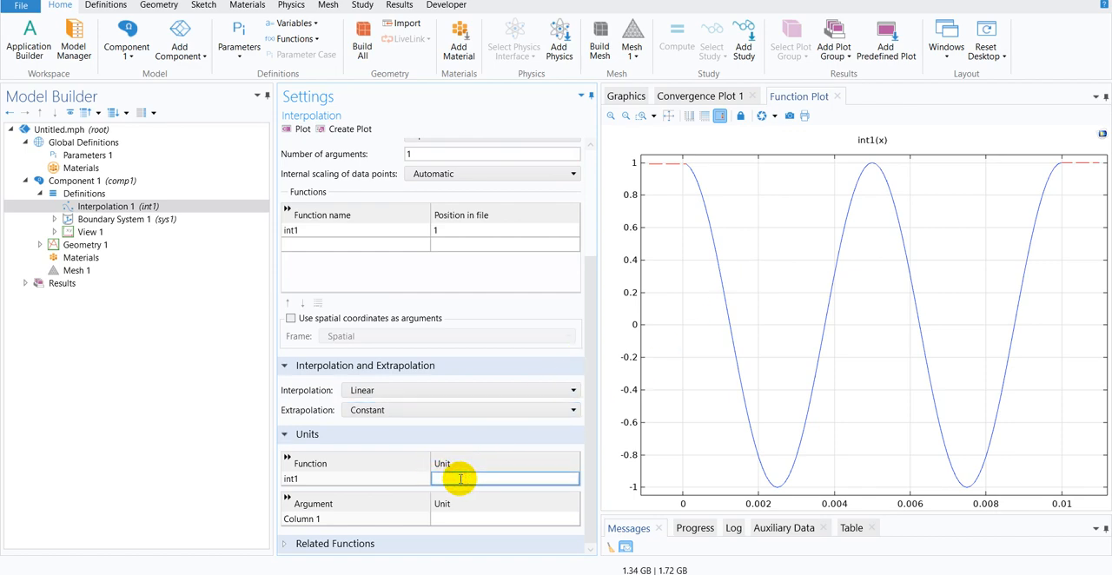
pyautogui.write('N')
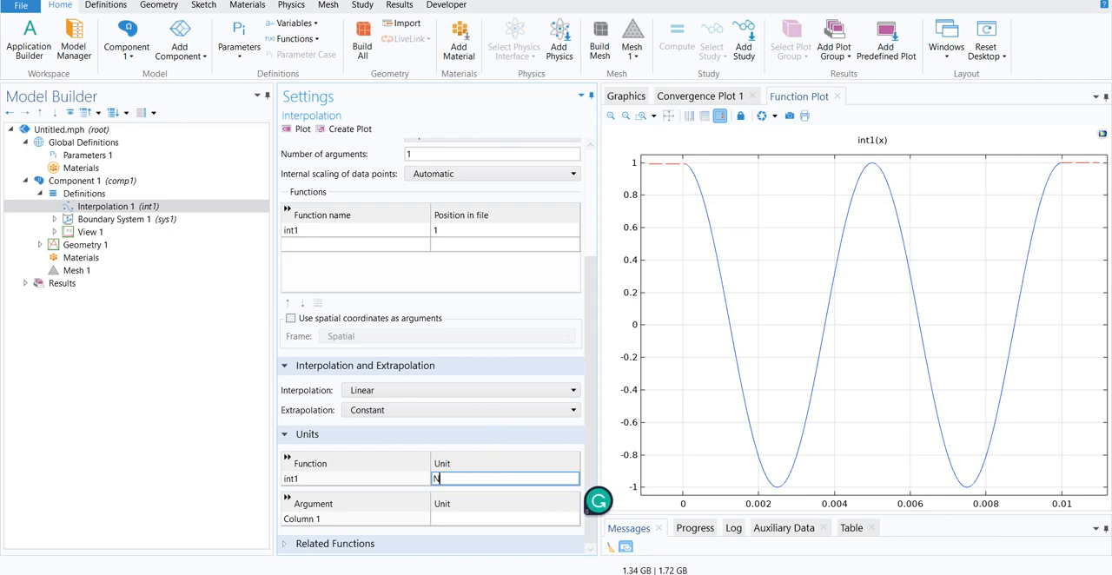
pyautogui.click(504, 518)
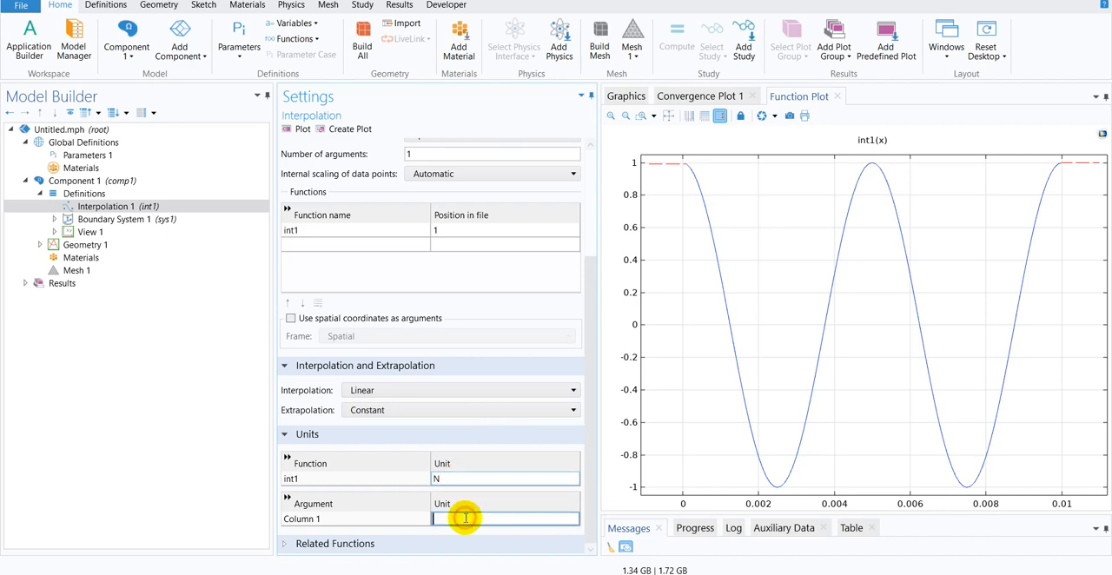
pyautogui.write('m')
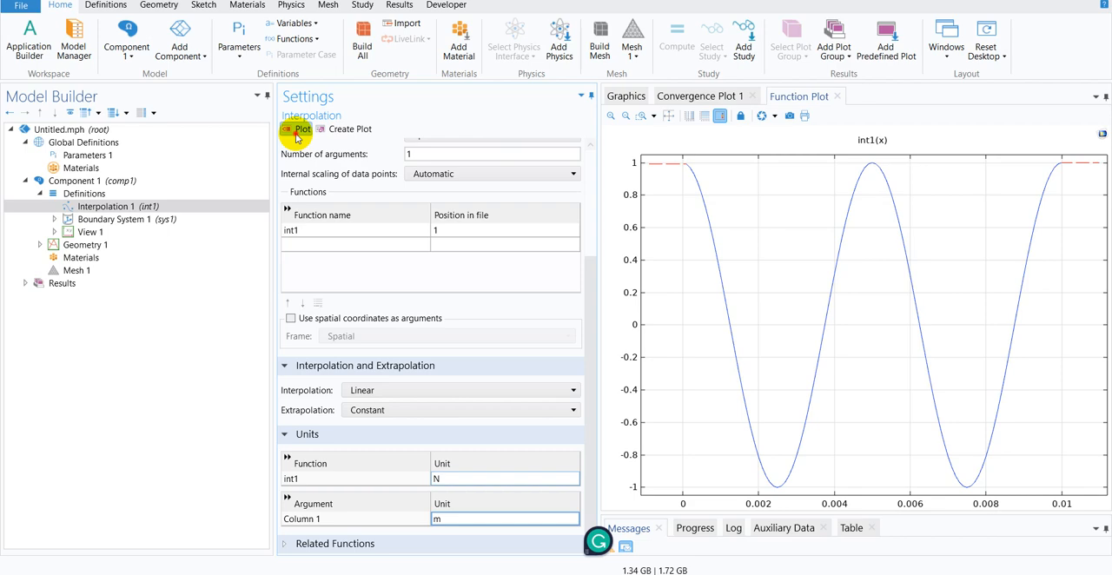
pyautogui.click(302, 128)
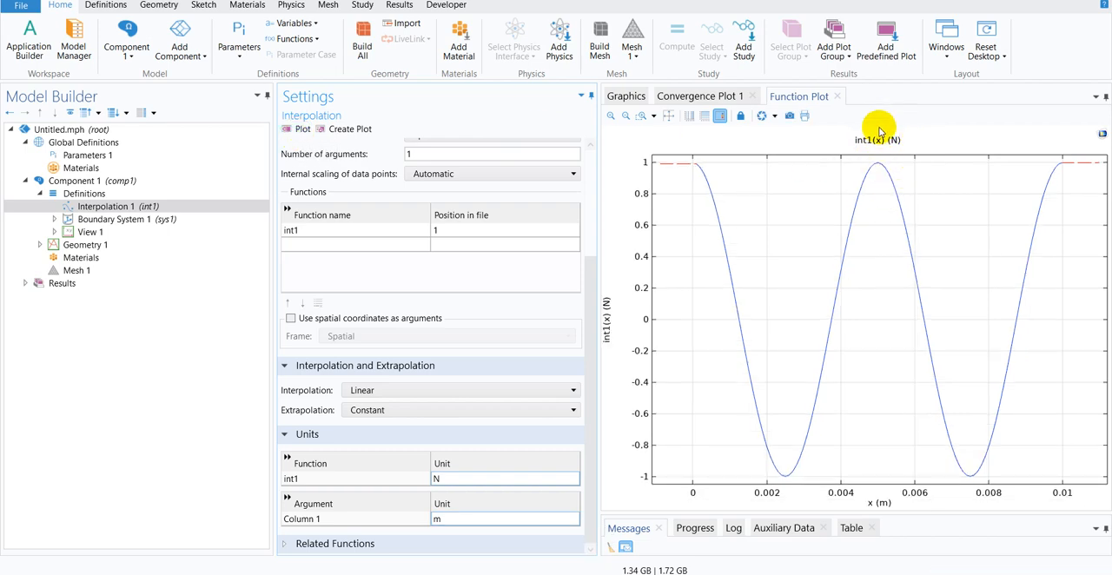
pyautogui.moveTo(889, 111)
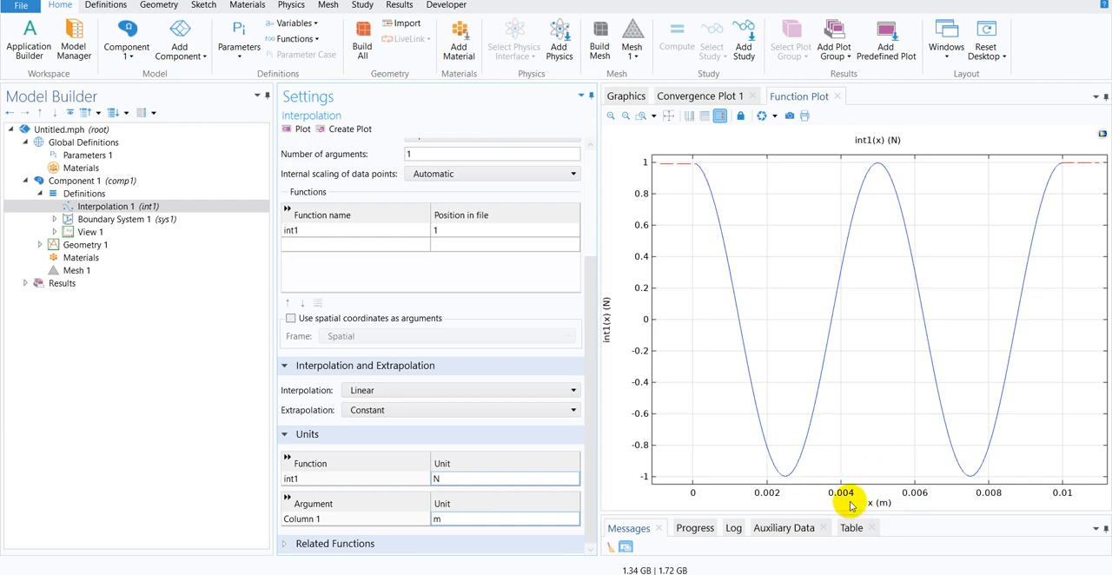
pyautogui.moveTo(467, 524)
pyautogui.write('c')
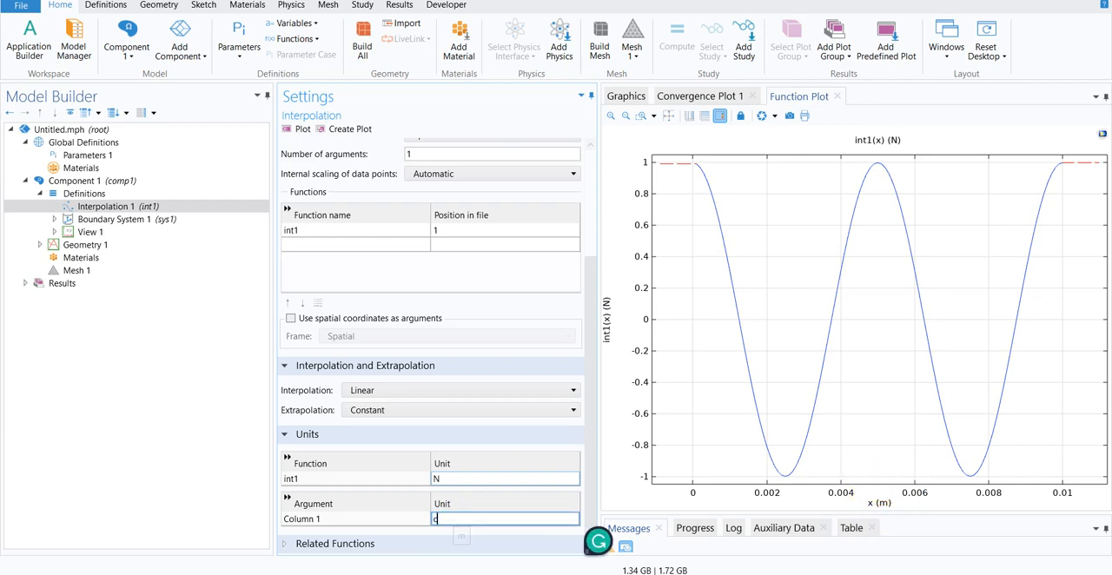
pyautogui.write('m')
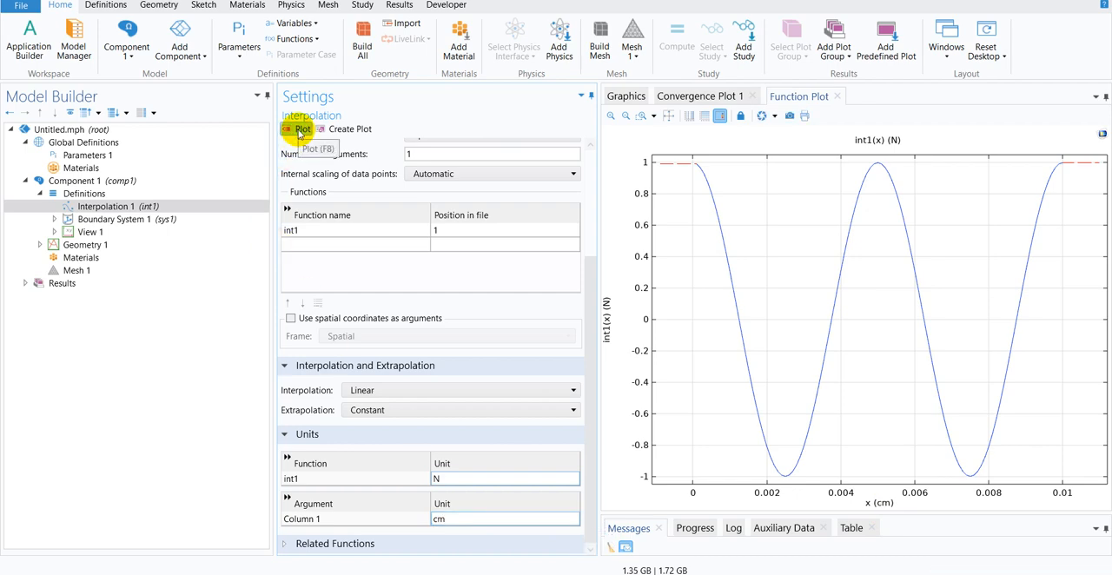
pyautogui.click(84, 193)
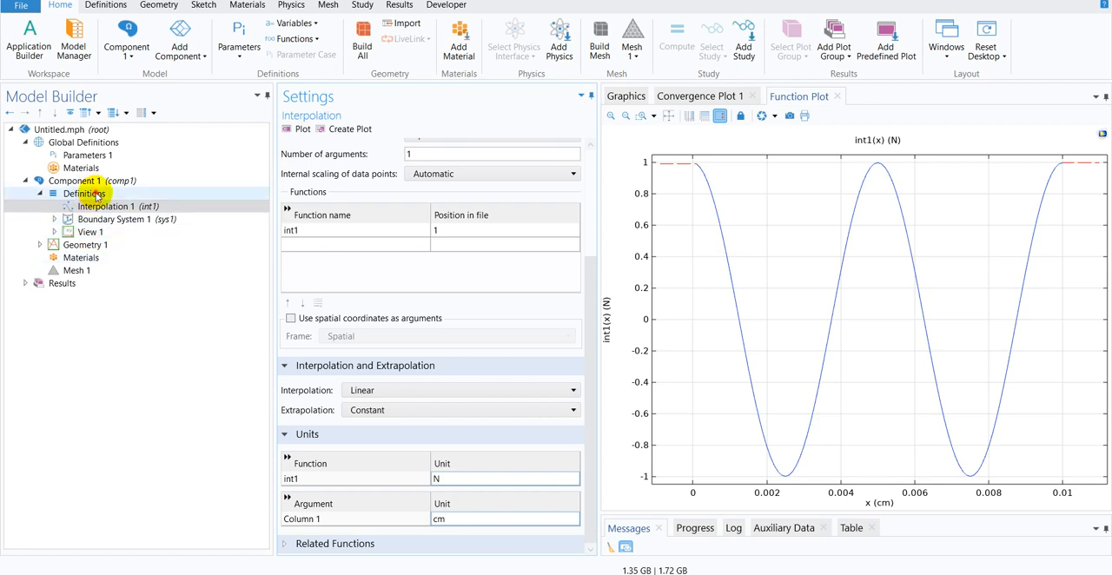
# Add Interpolation 2 loading Imag_part1.txt from file and plot int2
pyautogui.rightClick(82, 193)
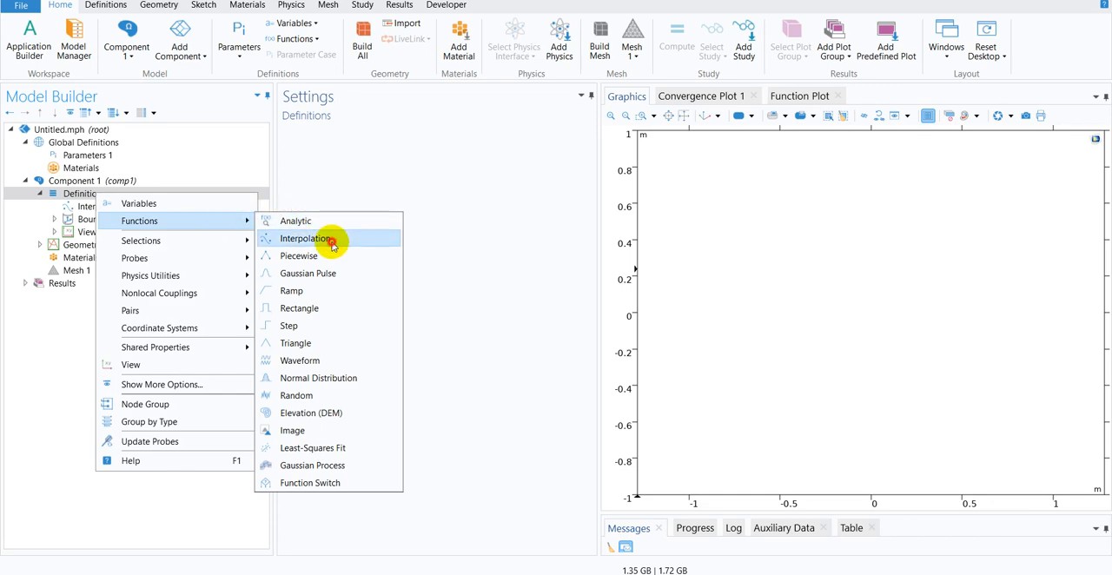
pyautogui.click(305, 238)
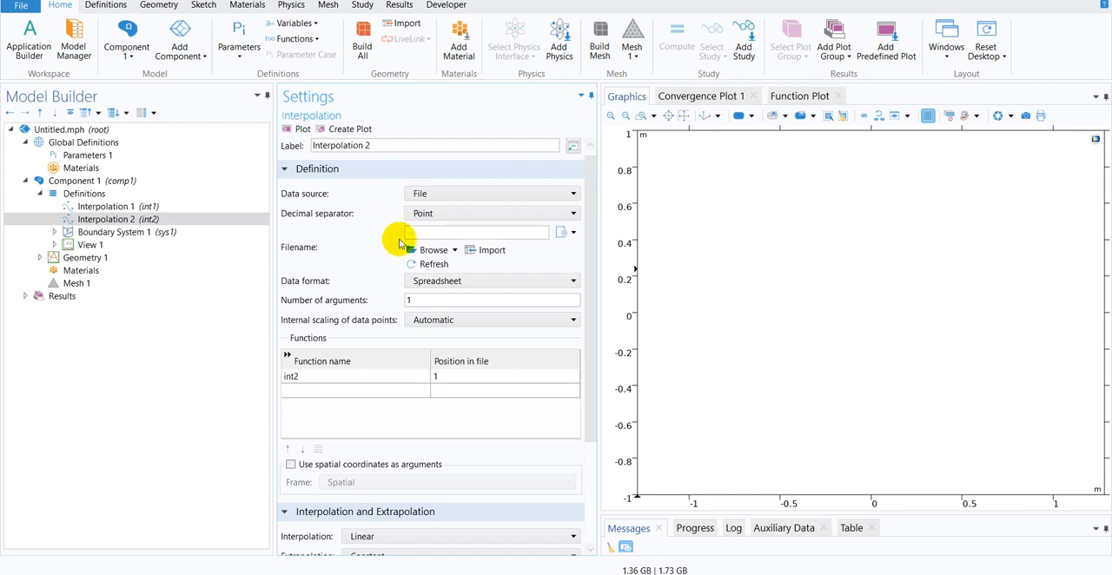
pyautogui.click(431, 249)
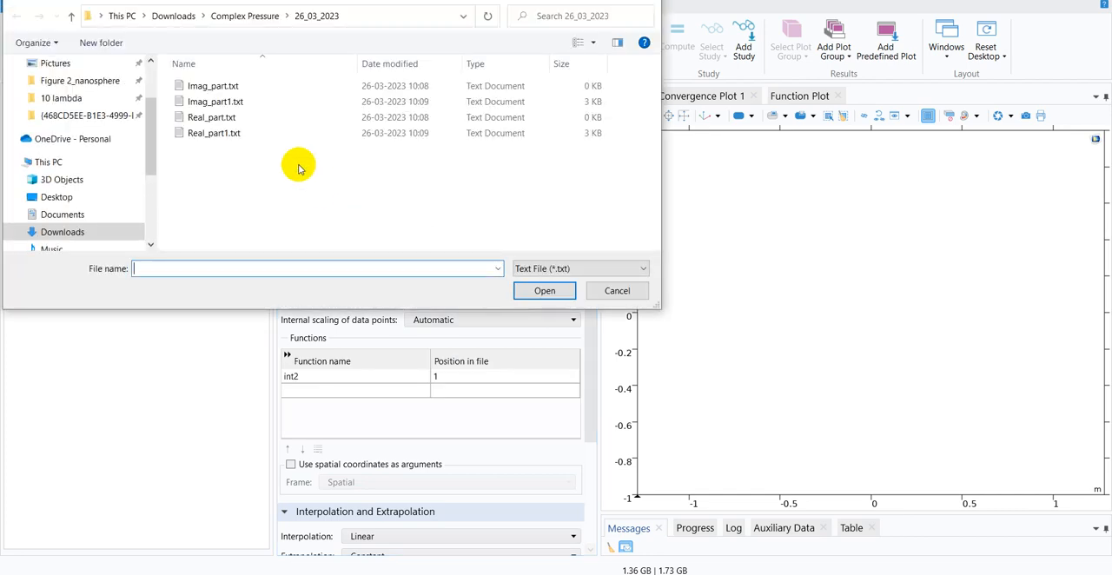
pyautogui.click(214, 101)
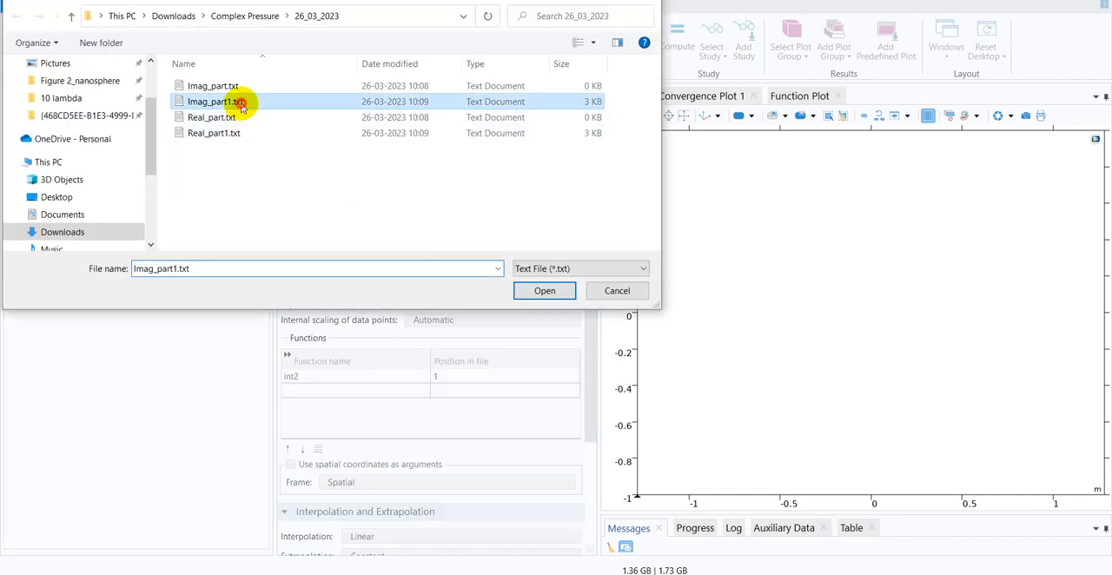
pyautogui.click(544, 290)
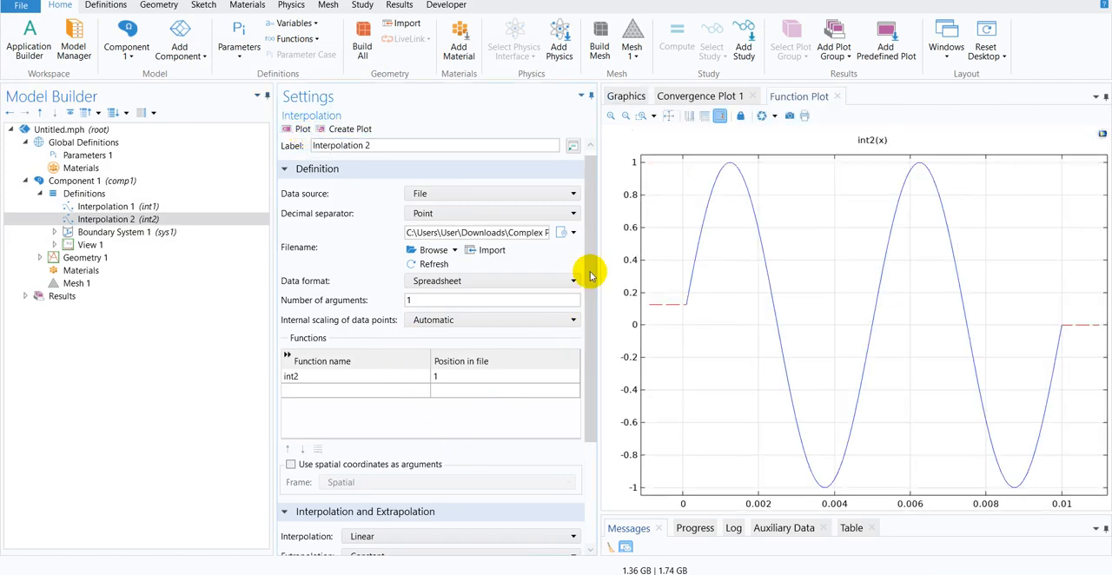
# Set int2's function unit to N with its argument in cm, and replot the curve
pyautogui.scroll(-3)
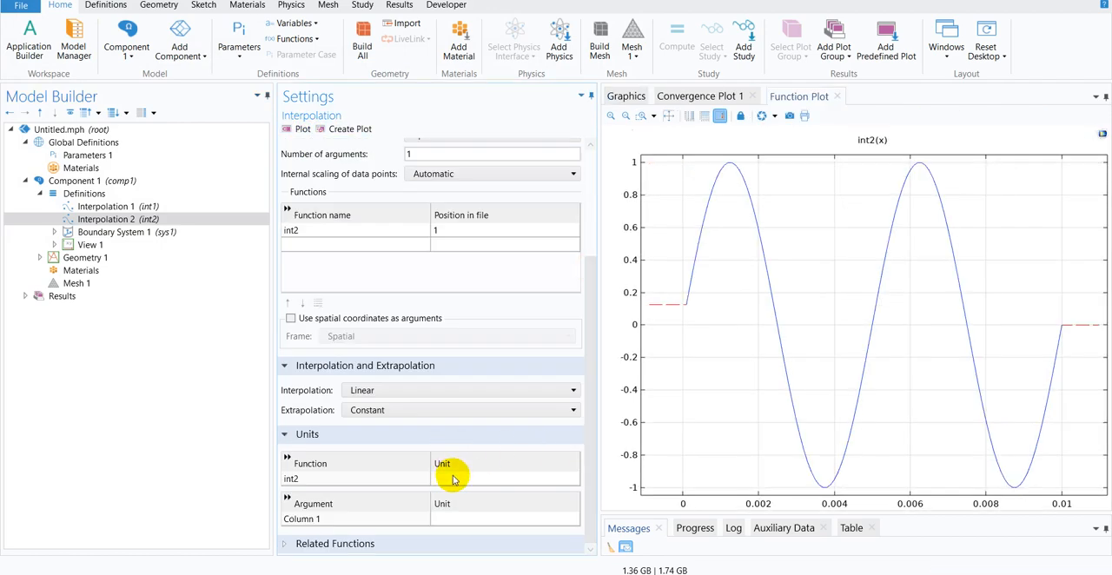
pyautogui.write('N')
pyautogui.write('cm')
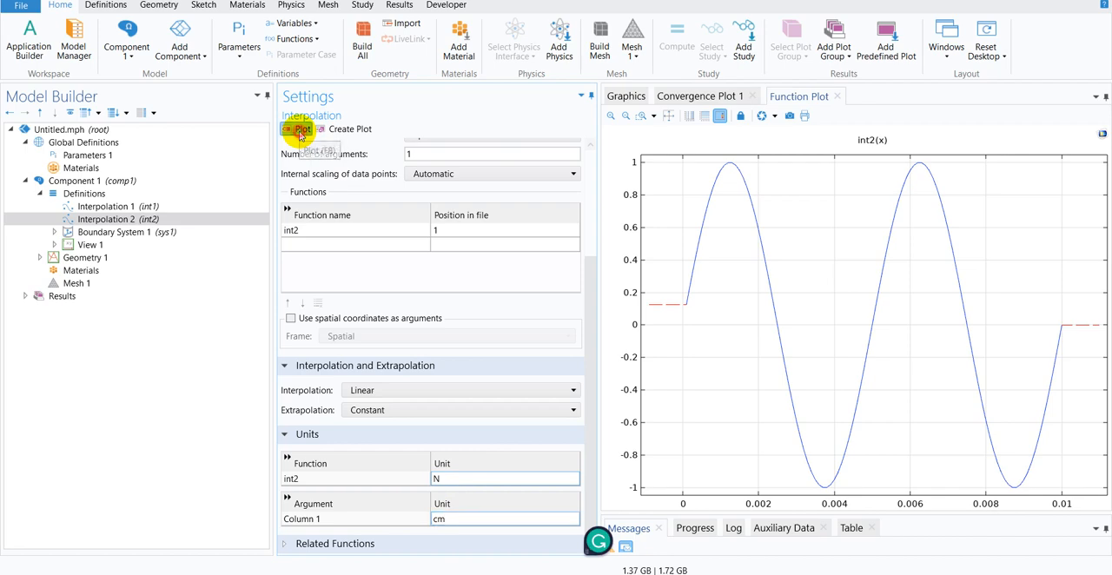
pyautogui.click(303, 129)
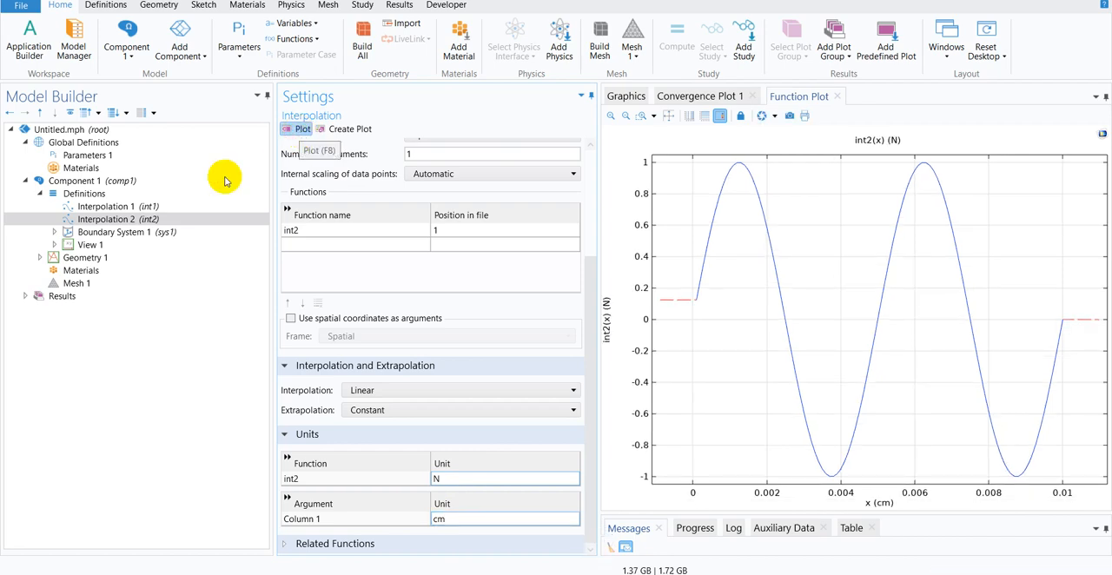
pyautogui.click(118, 205)
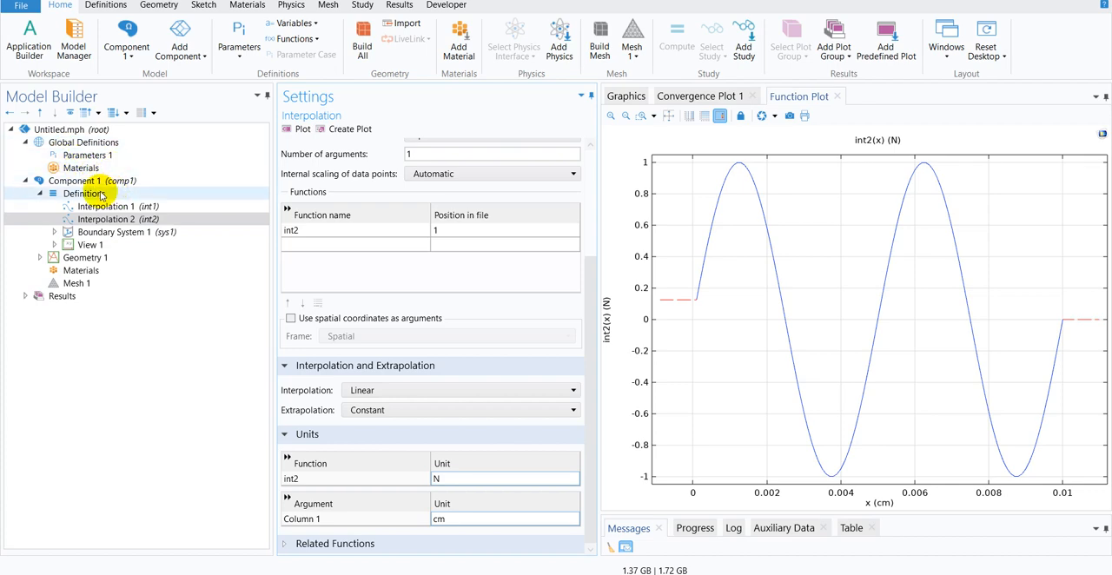
# Add Variables 1 defining complex = int1(x)+1i*int2(x) with unit N
pyautogui.rightClick(85, 193)
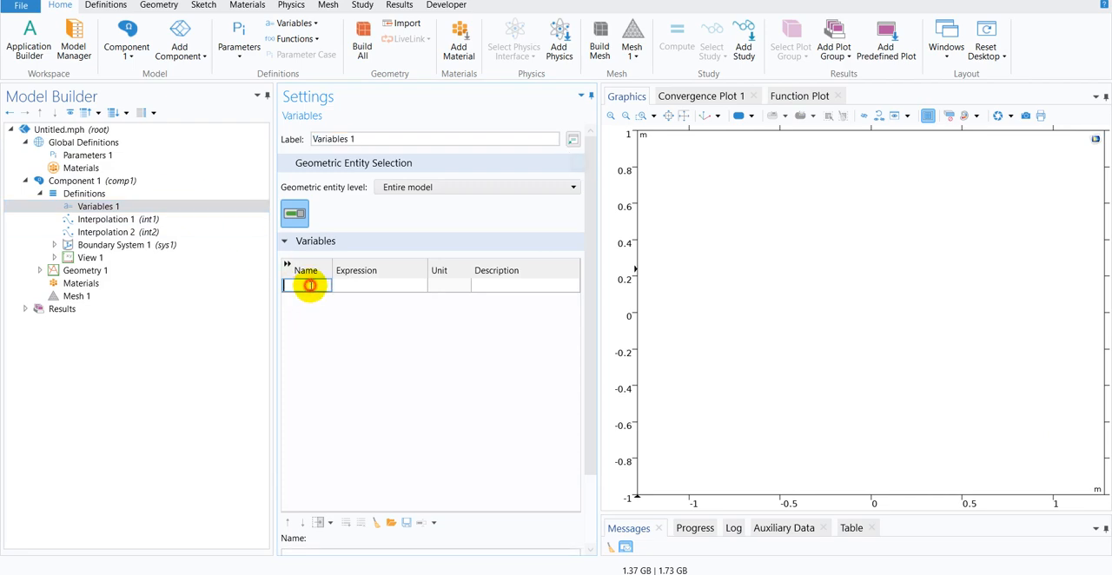
pyautogui.write('comp1')
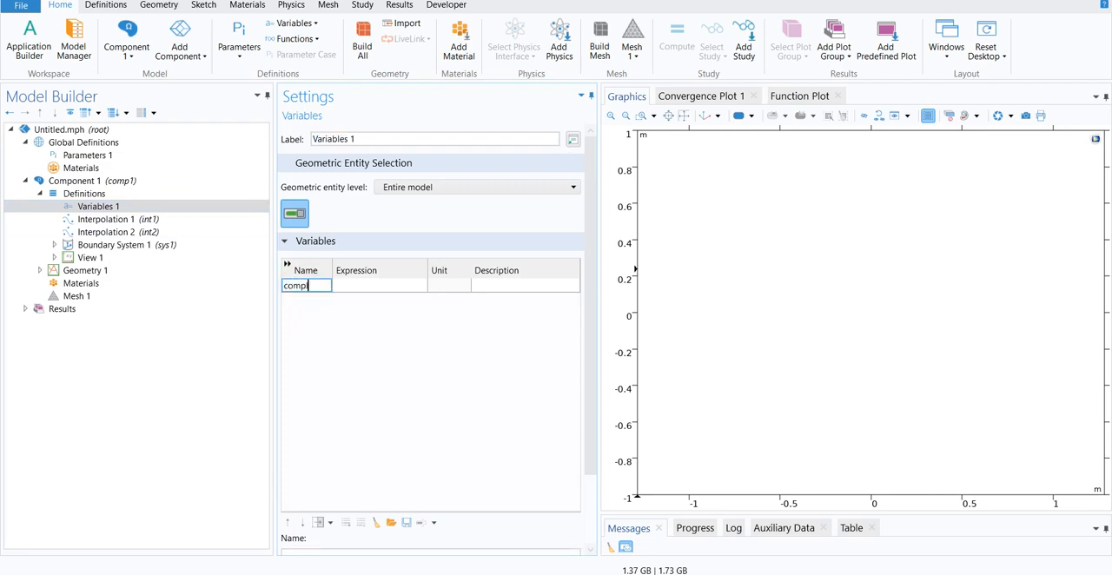
pyautogui.click(380, 285)
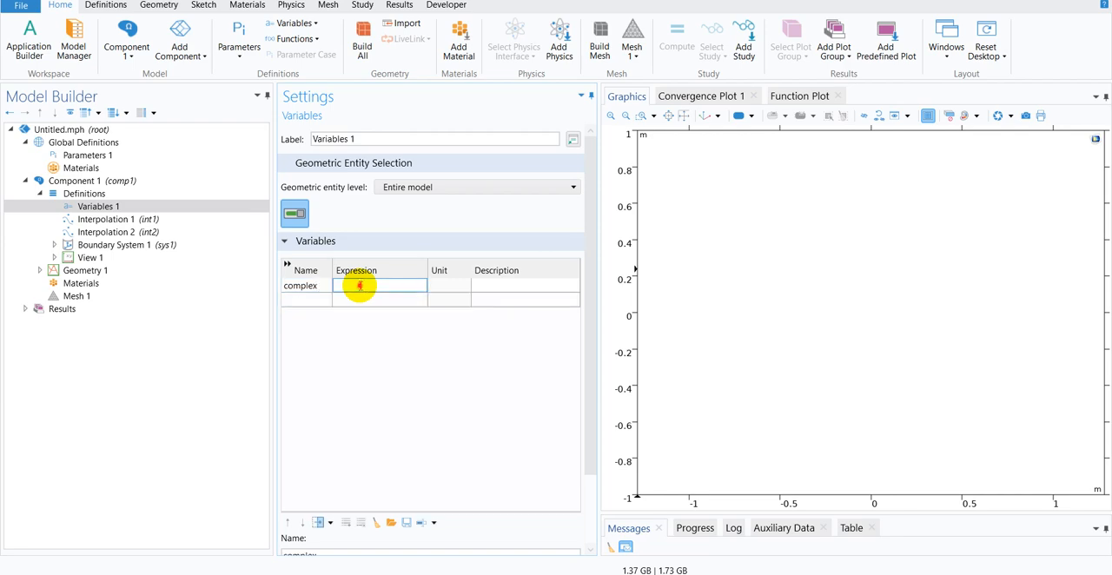
pyautogui.click(379, 285)
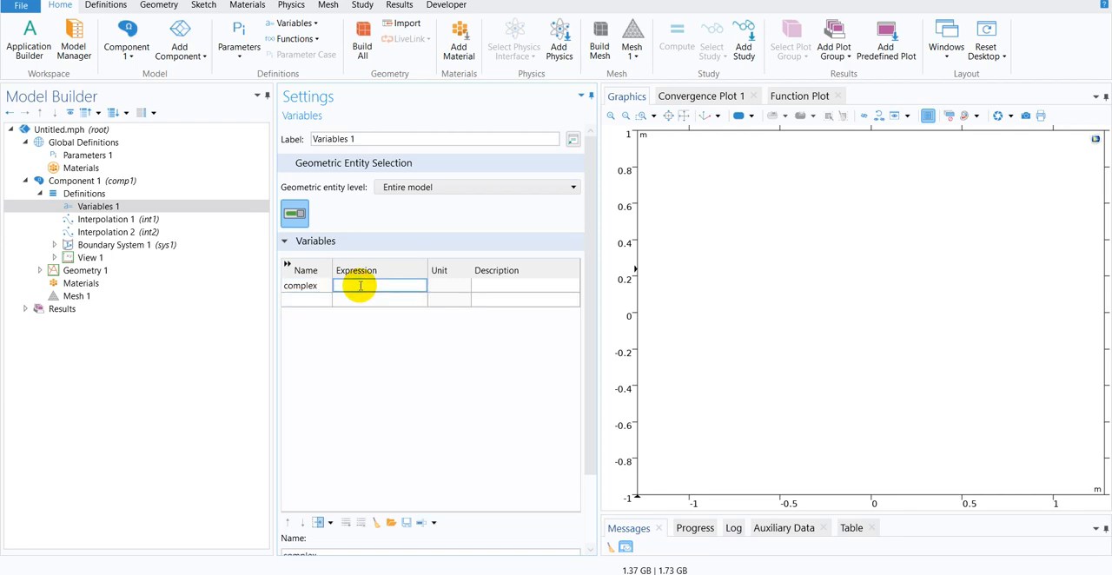
pyautogui.write('int1(x)+')
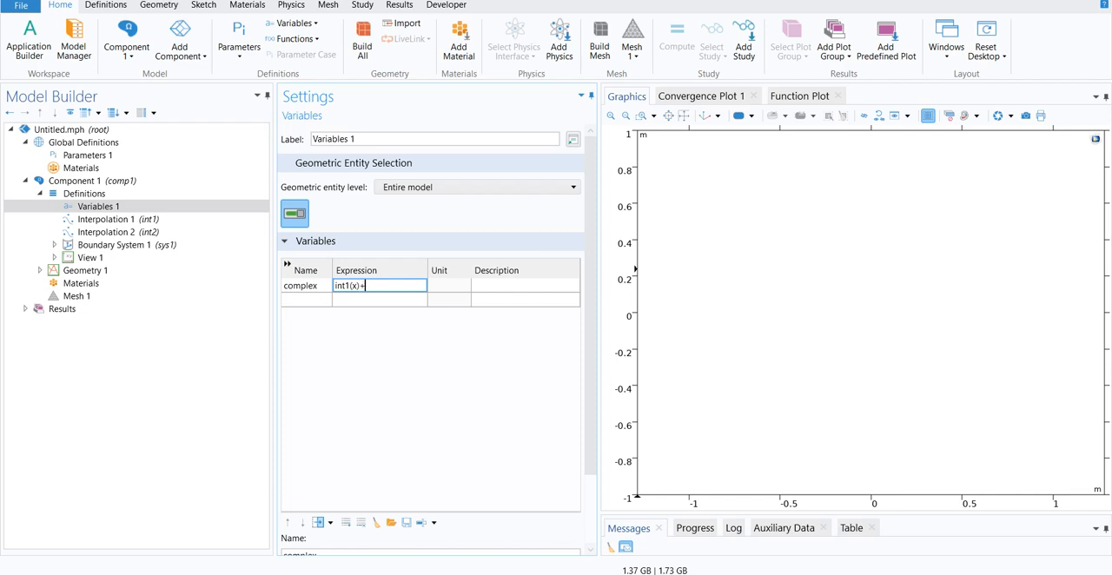
pyautogui.write('1i')
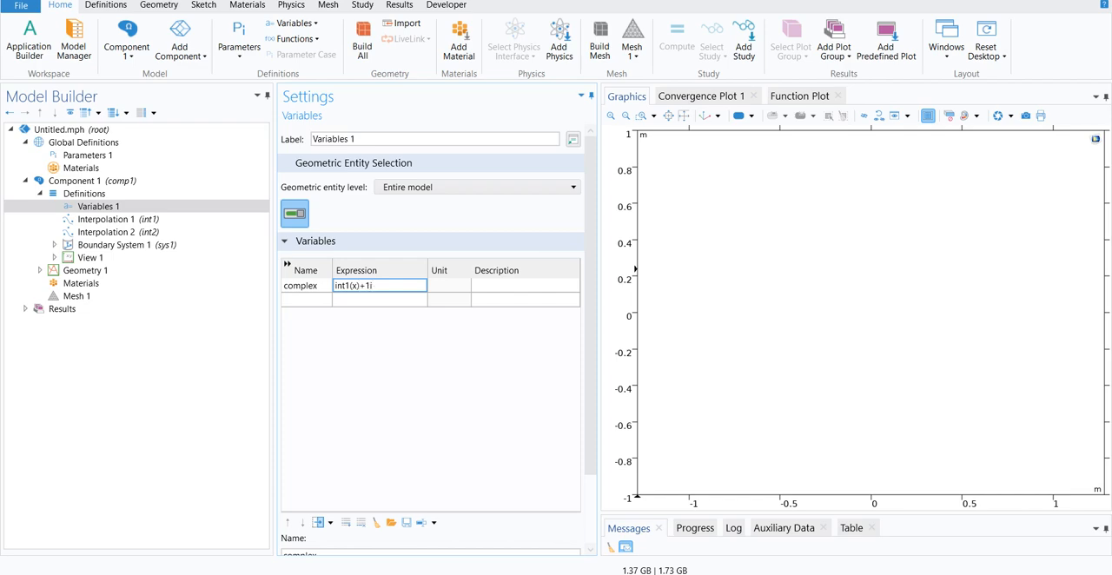
pyautogui.write('*')
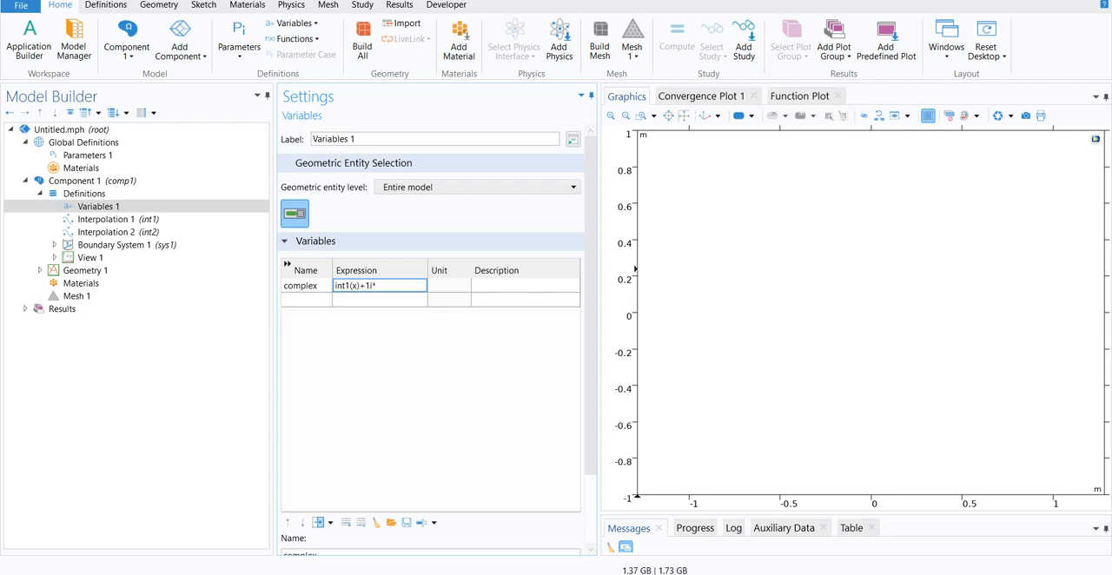
pyautogui.write('int2(x')
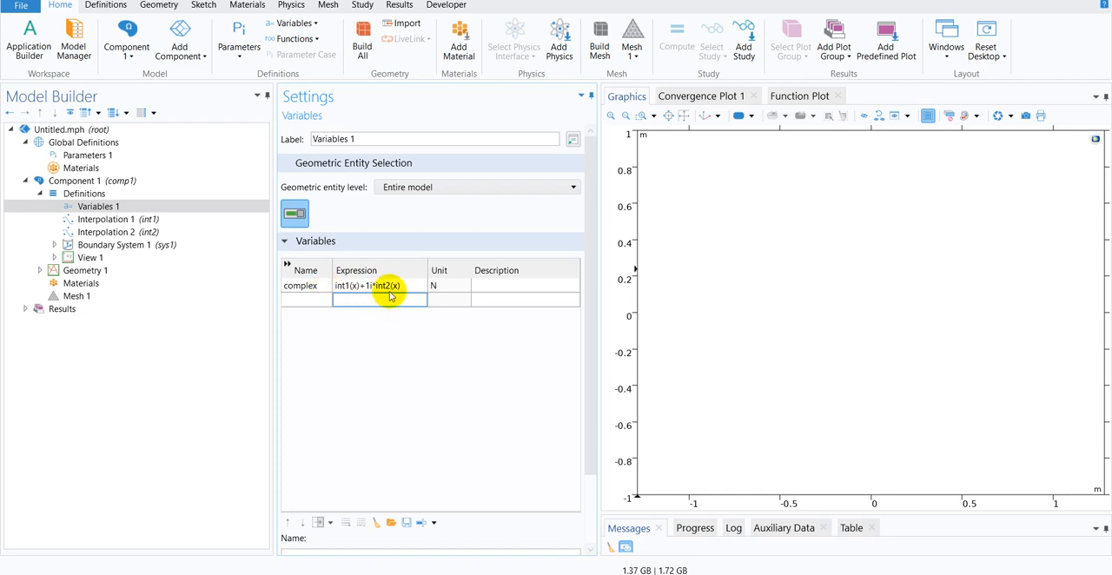
pyautogui.moveTo(454, 299)
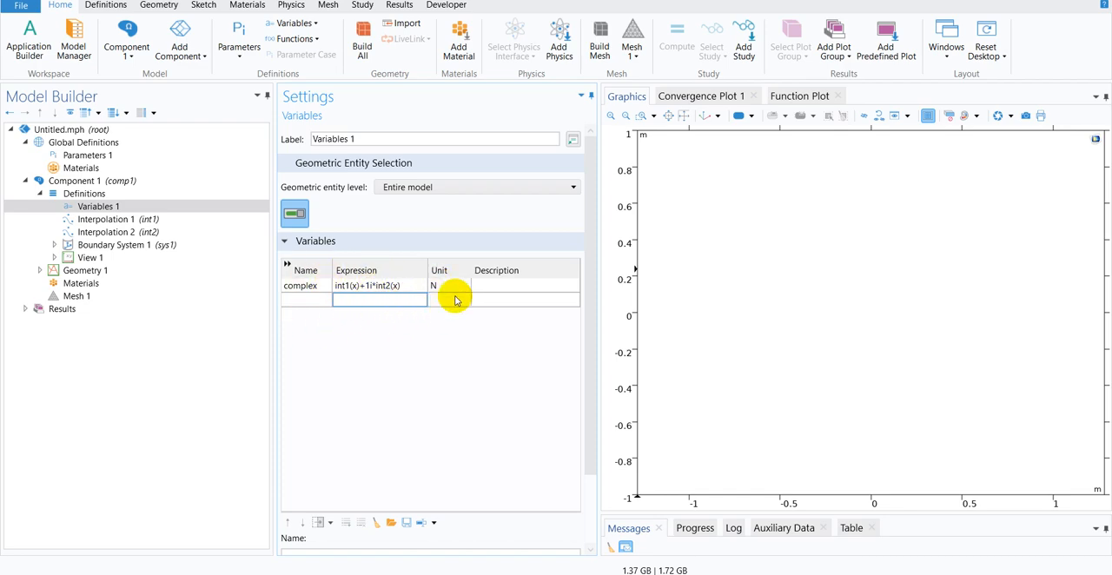